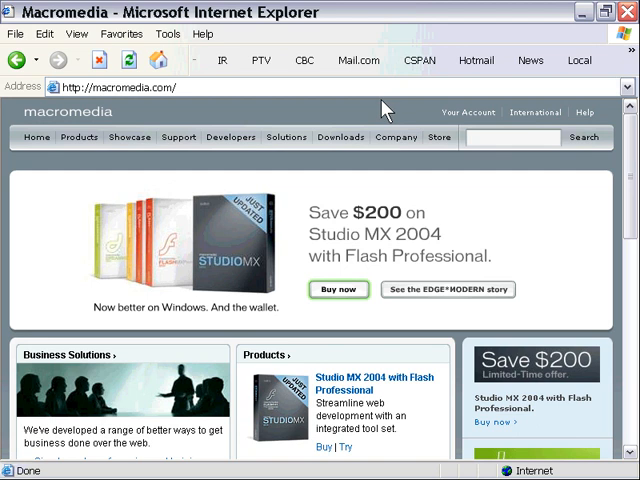
mouse_move(283, 116)
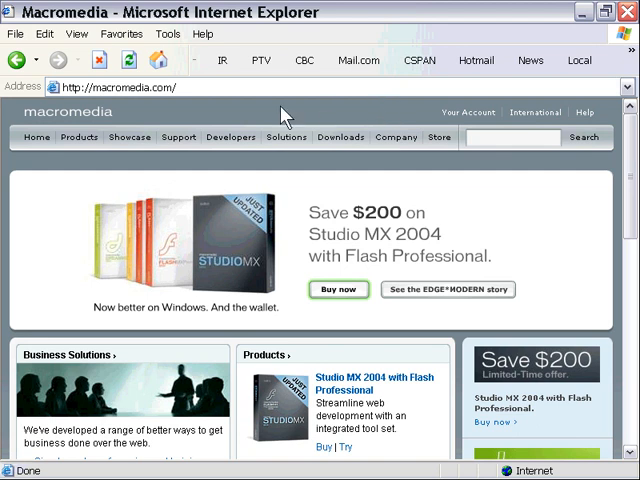
Open the Macromedia Products page and scroll down its product list.
left_click(78, 137)
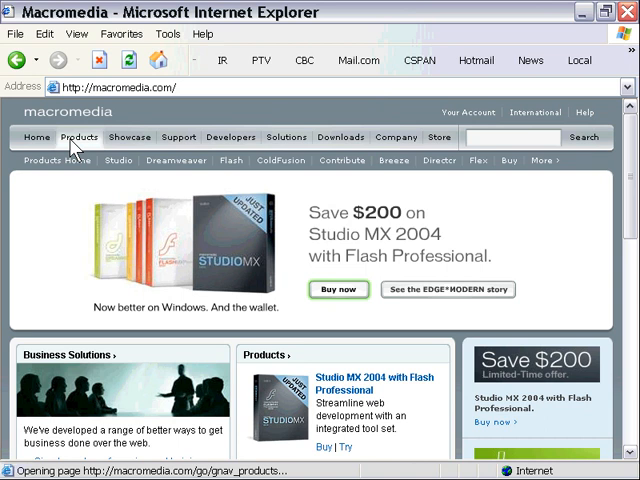
left_click(79, 137)
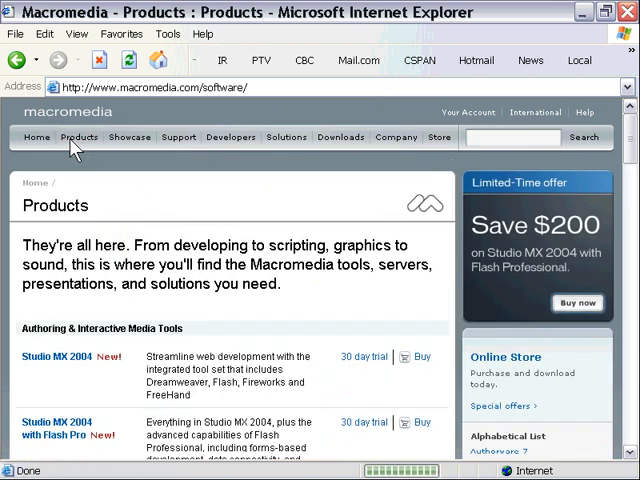
scroll("down", 3)
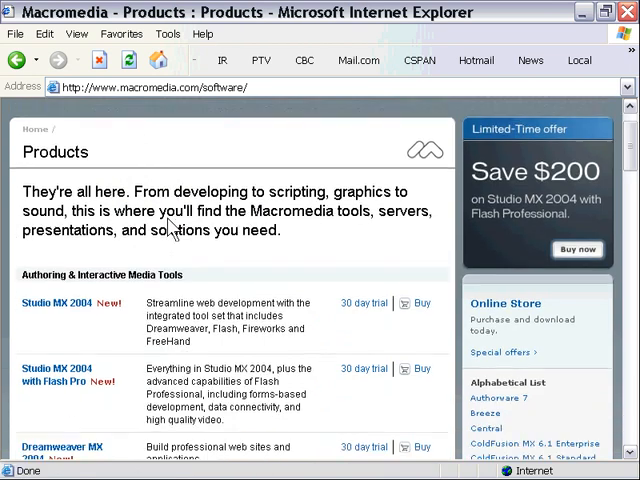
scroll("down", 3)
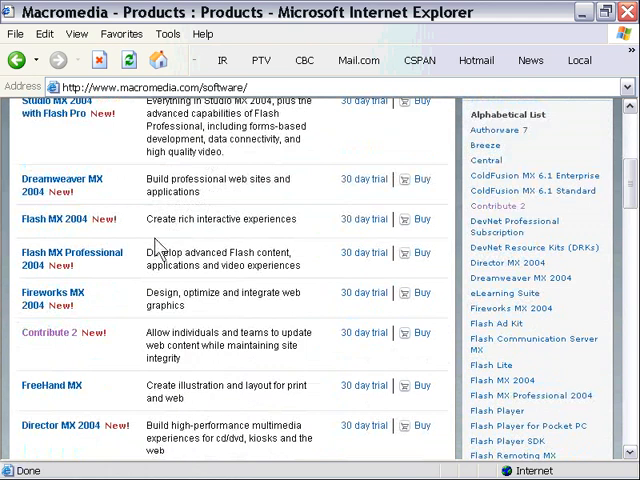
Follow the Contribute 2 link and scroll down the page that opens.
left_click(48, 332)
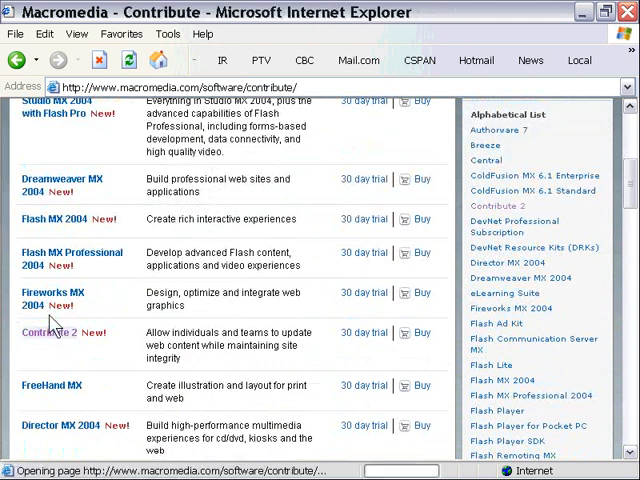
left_click(47, 332)
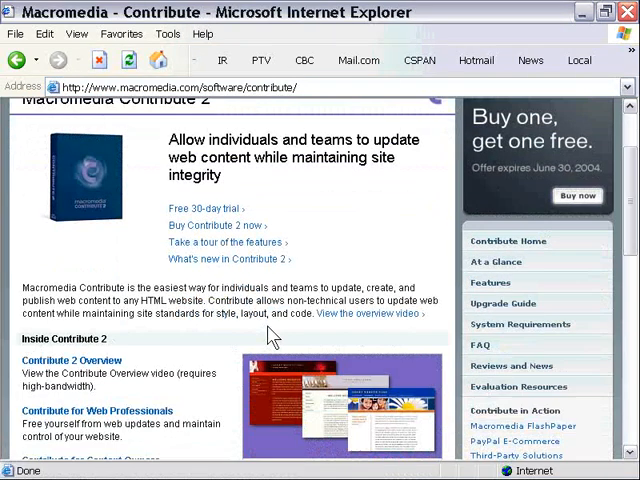
scroll("down", 3)
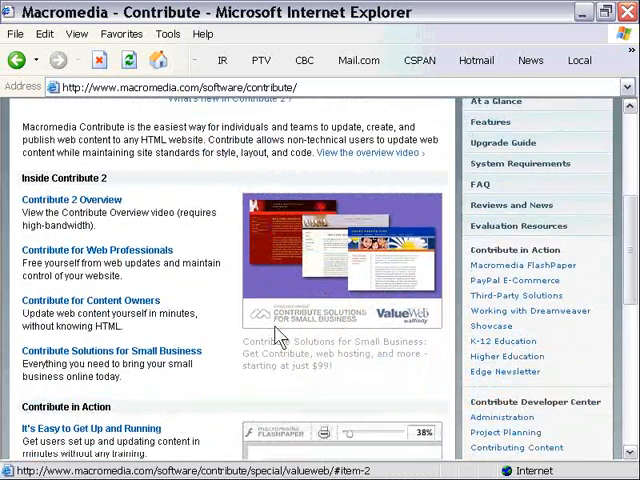
scroll("down", 3)
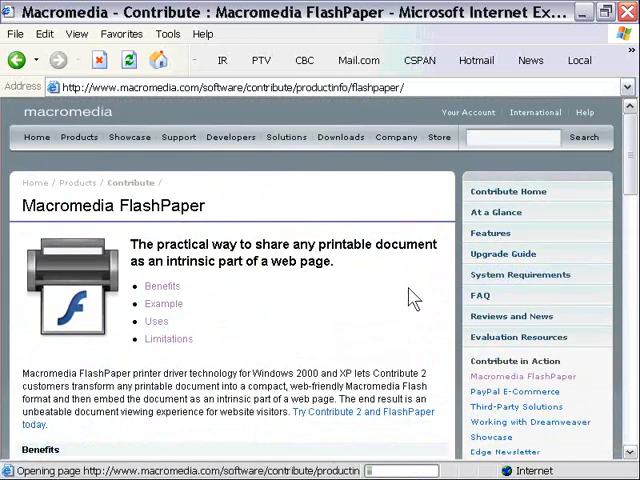
Scroll through the FlashPaper benefits and Example viewer, then return to Contribute Home.
scroll("down", 3)
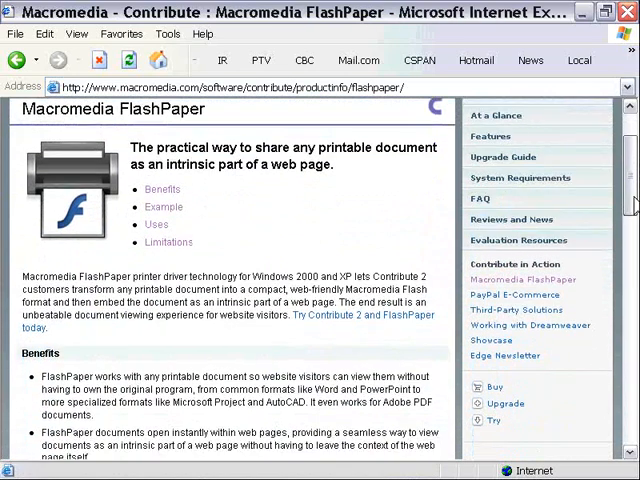
scroll("down", 3)
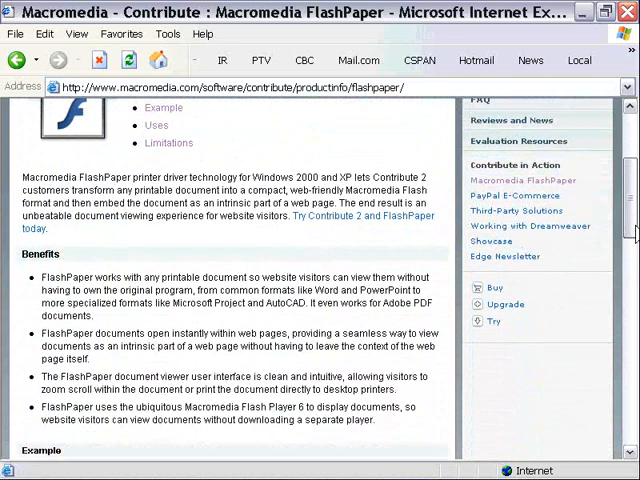
scroll("down", 3)
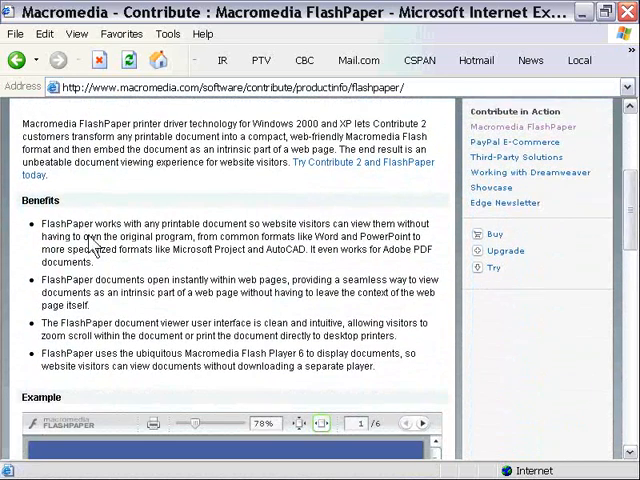
mouse_move(195, 267)
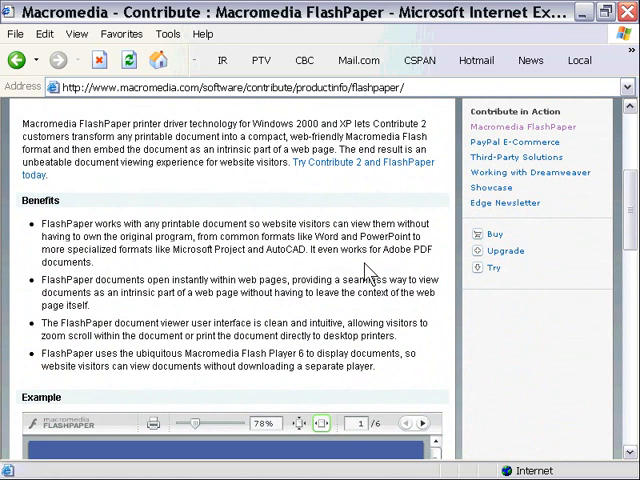
scroll("down", 3)
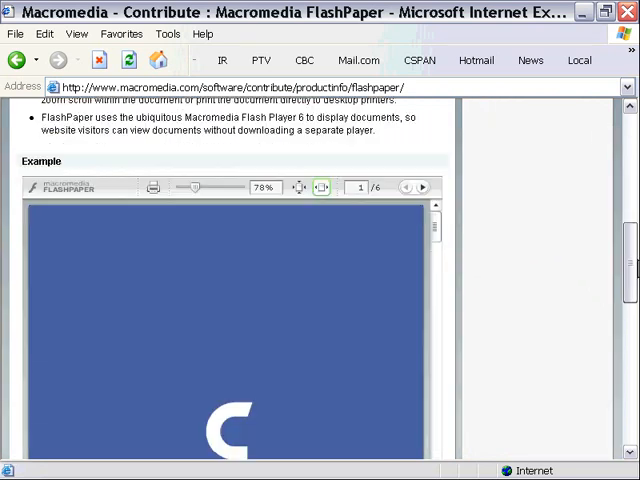
scroll("down", 3)
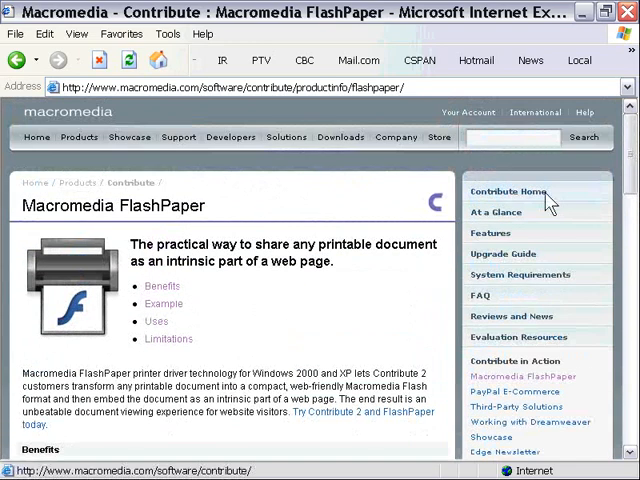
left_click(505, 191)
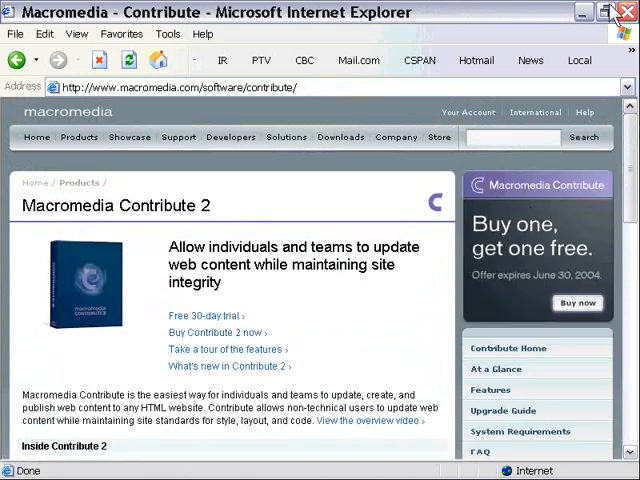
Close Internet Explorer and select PDF.pdf among the desktop icons.
left_click(623, 12)
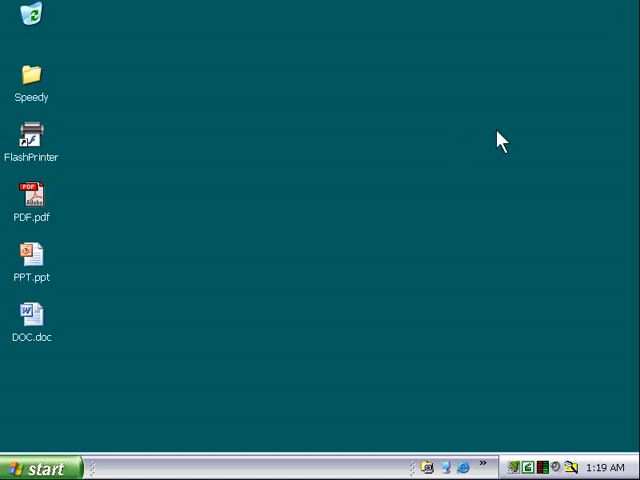
left_click(32, 138)
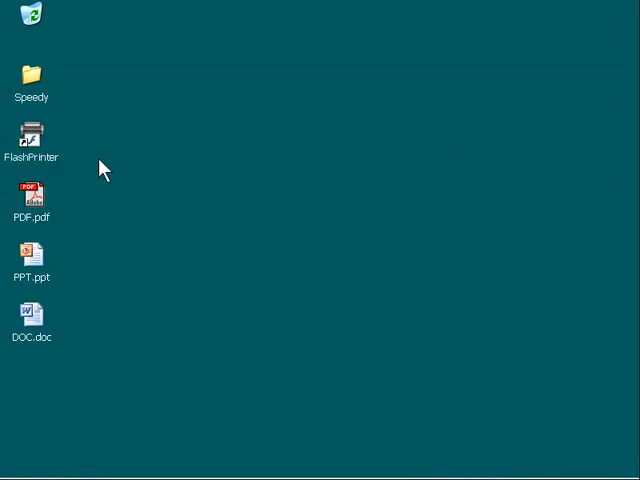
mouse_move(62, 211)
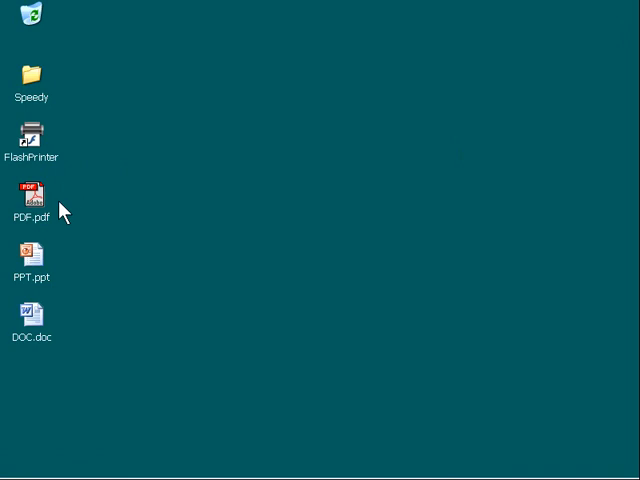
mouse_move(68, 217)
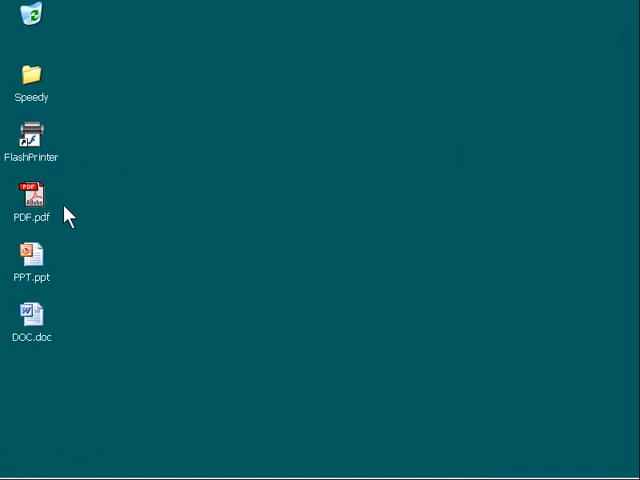
mouse_move(110, 238)
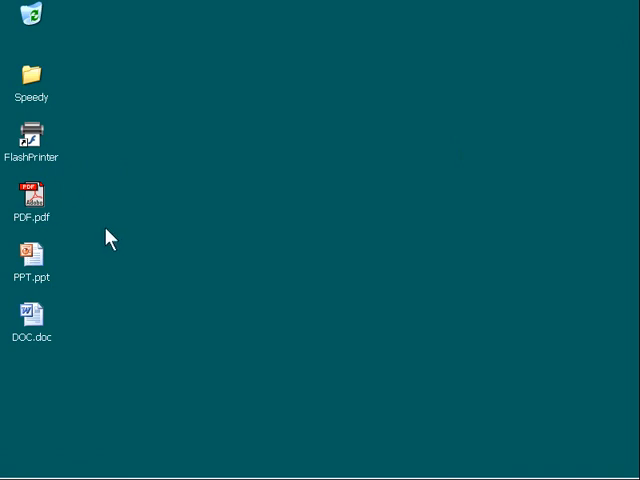
left_click(31, 135)
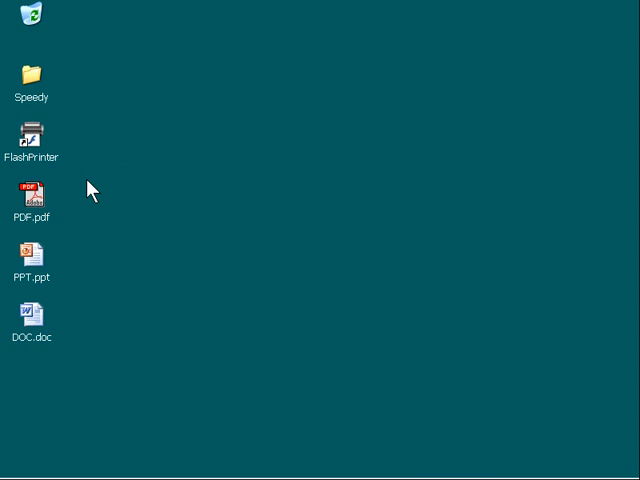
mouse_move(55, 345)
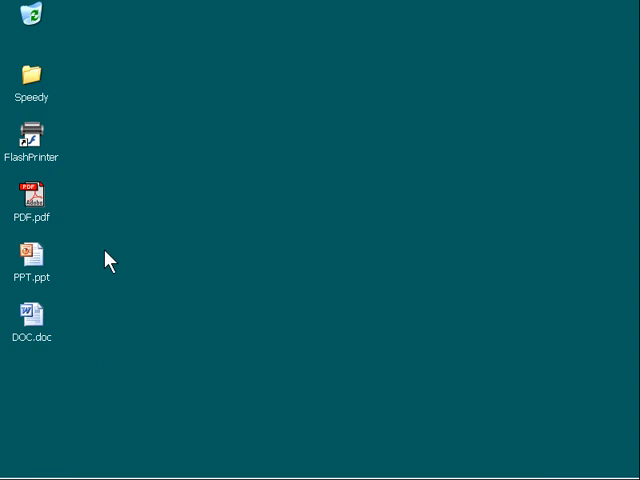
left_click(32, 138)
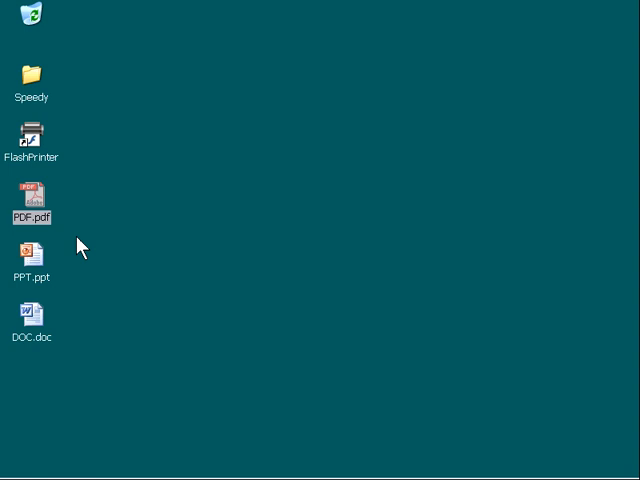
mouse_move(138, 255)
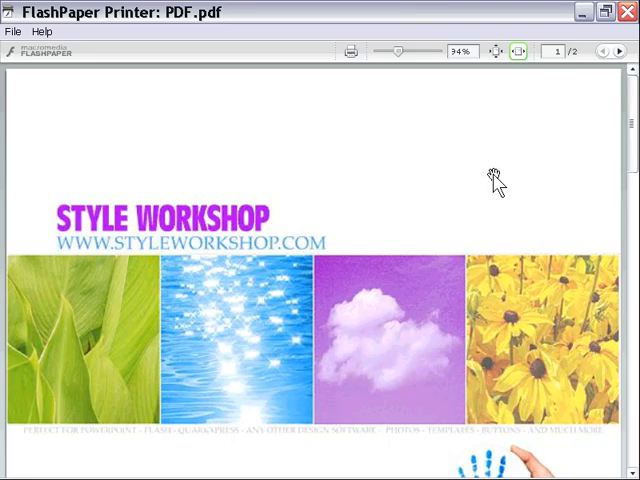
Page to page 2 of PDF.pdf and adjust the zoom slider.
left_click(606, 50)
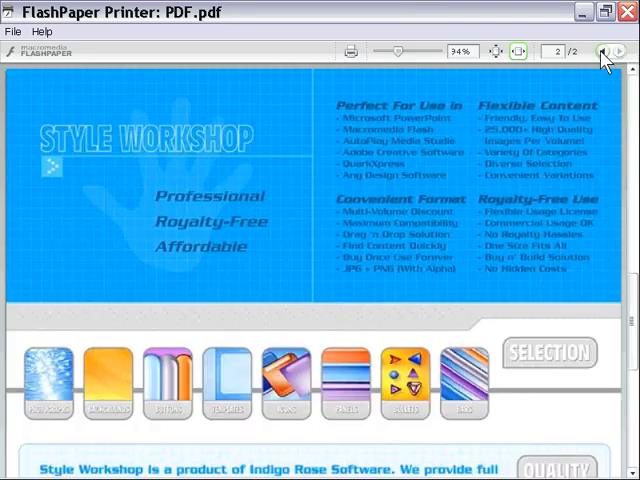
mouse_move(500, 50)
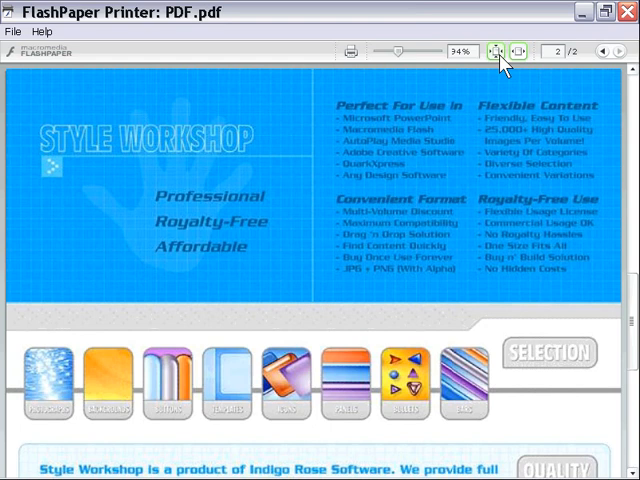
scroll("down", 3)
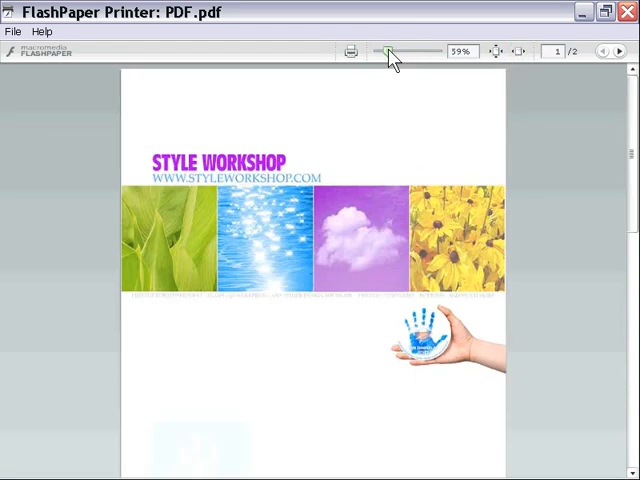
left_click_drag(385, 51, 397, 51)
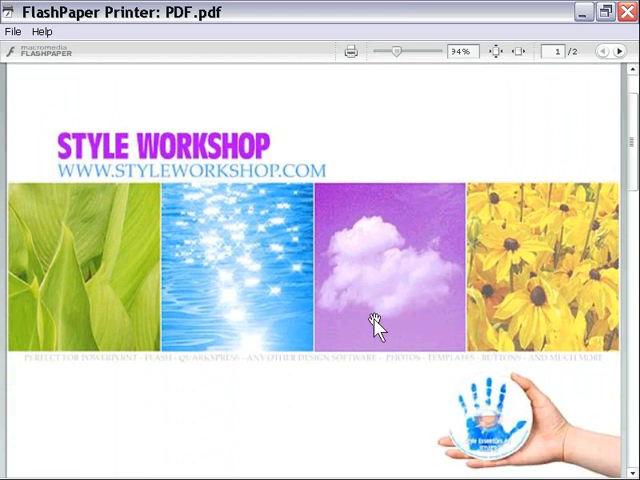
mouse_move(362, 308)
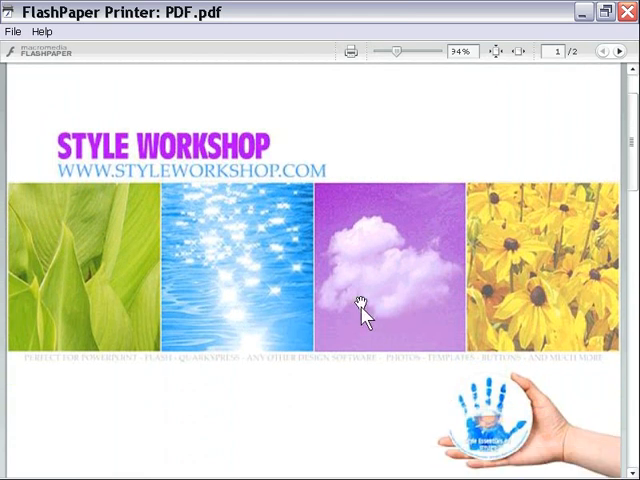
Save the converted PDF to the Desktop as PDF.swf via File > Save.
left_click(14, 38)
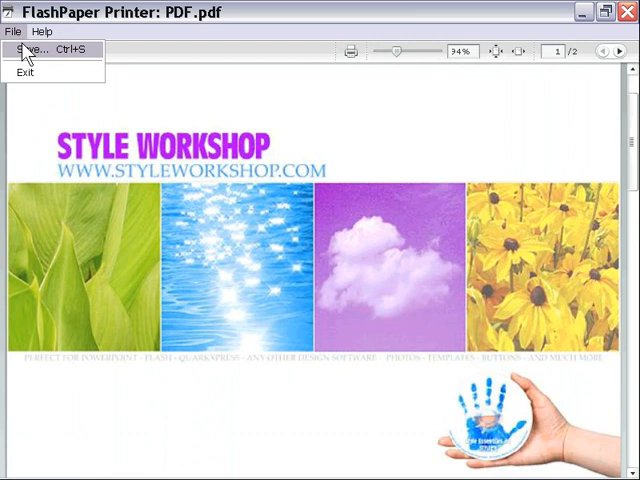
left_click(40, 49)
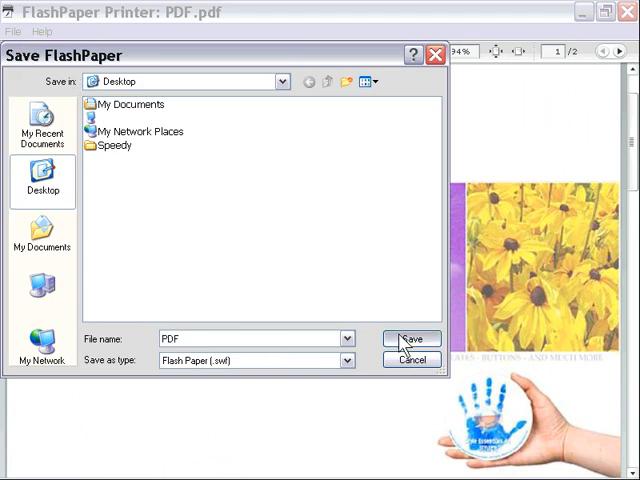
left_click(410, 338)
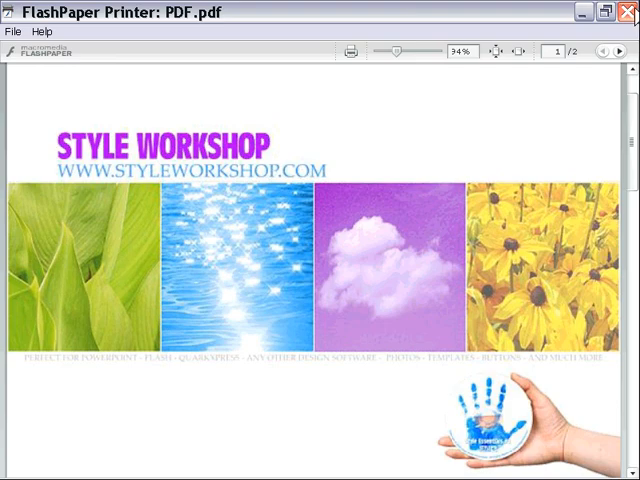
Close the FlashPaper preview and open PDF.swf maximized in Flash Player.
left_click(625, 14)
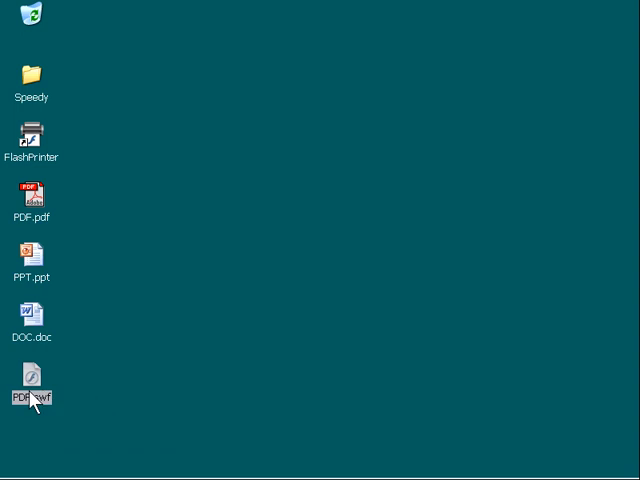
double_click(33, 380)
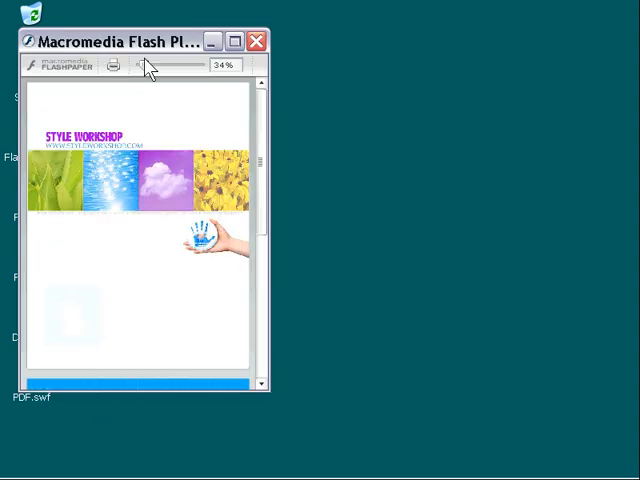
left_click(236, 40)
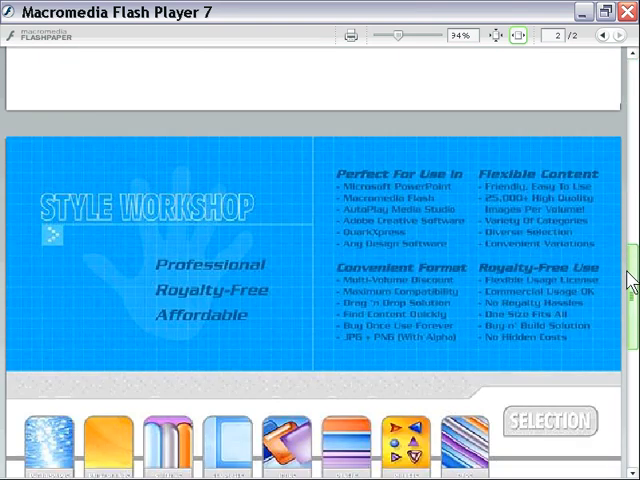
Scroll through both pages of PDF.swf and close the player.
scroll("down", 3)
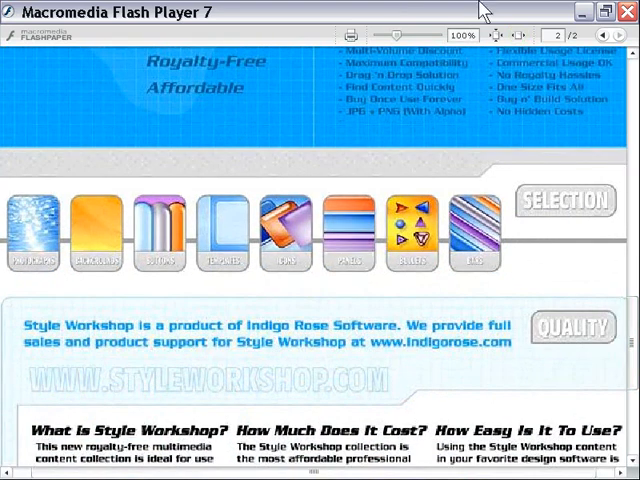
scroll("down", 3)
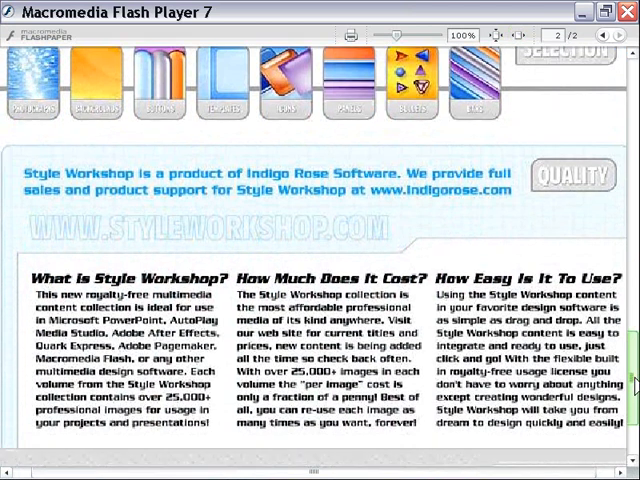
scroll("down", 3)
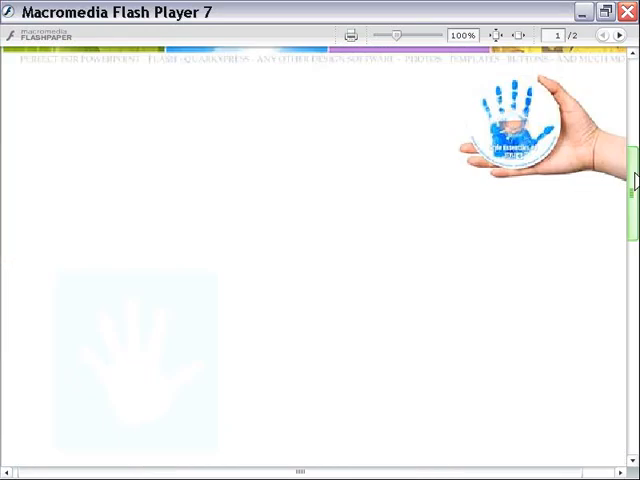
scroll("down", 3)
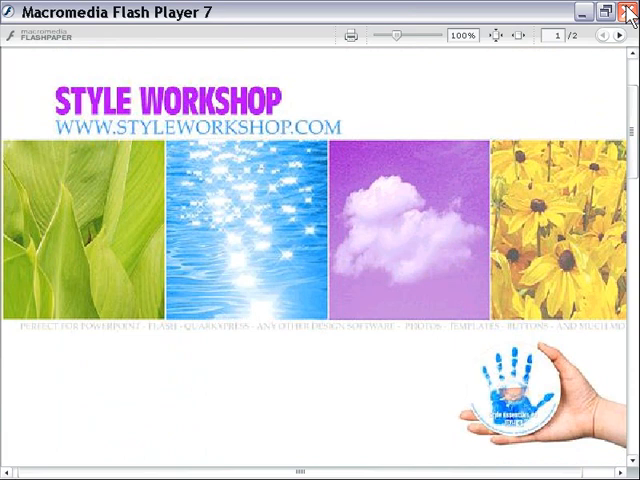
left_click(624, 13)
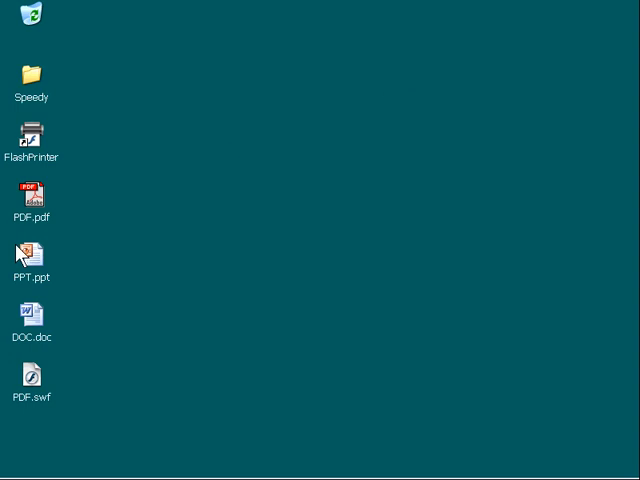
mouse_move(50, 333)
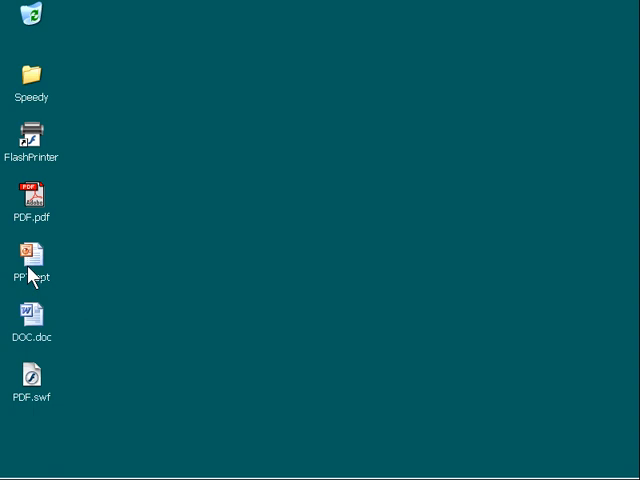
Convert PPT.ppt, save it via File > Save as PPT.swf on the desktop, and close FlashPaper.
left_click(32, 253)
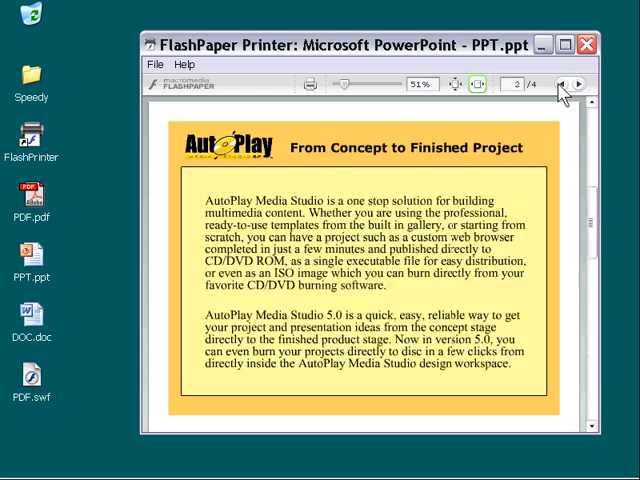
left_click(156, 63)
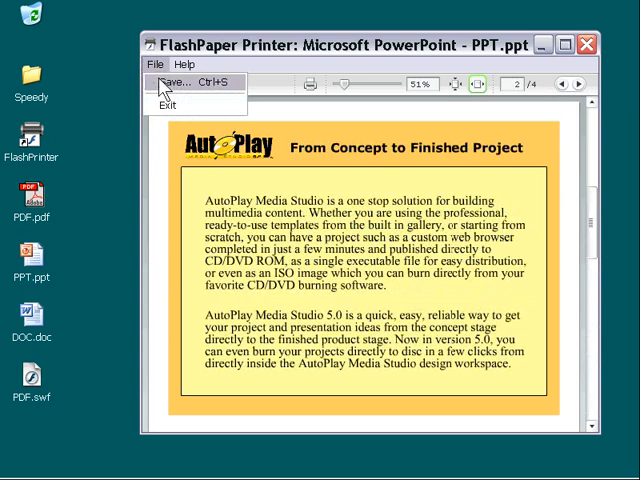
left_click(180, 82)
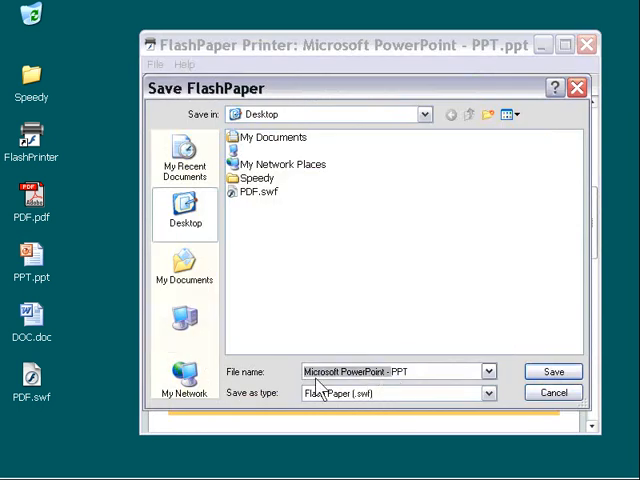
left_click(555, 370)
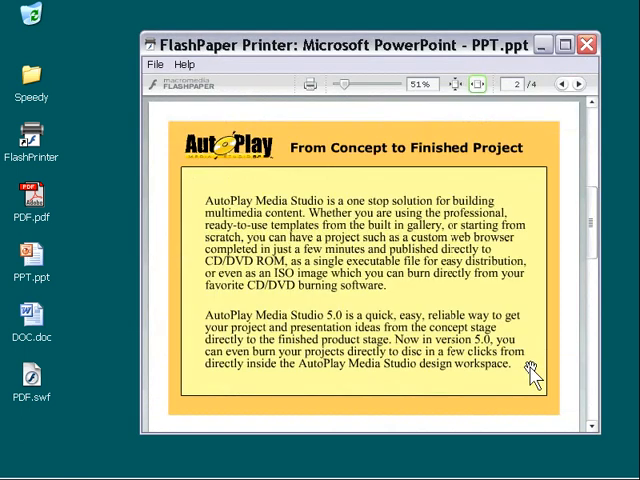
left_click(586, 45)
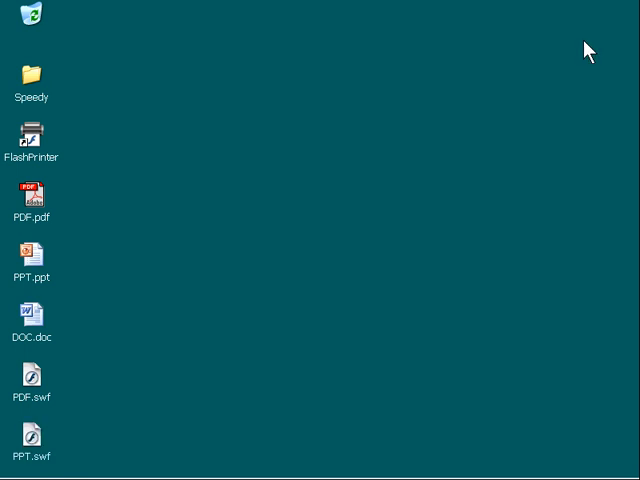
mouse_move(213, 305)
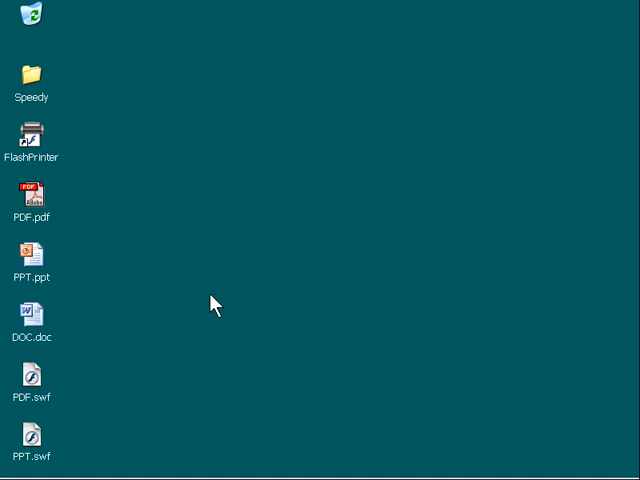
mouse_move(113, 408)
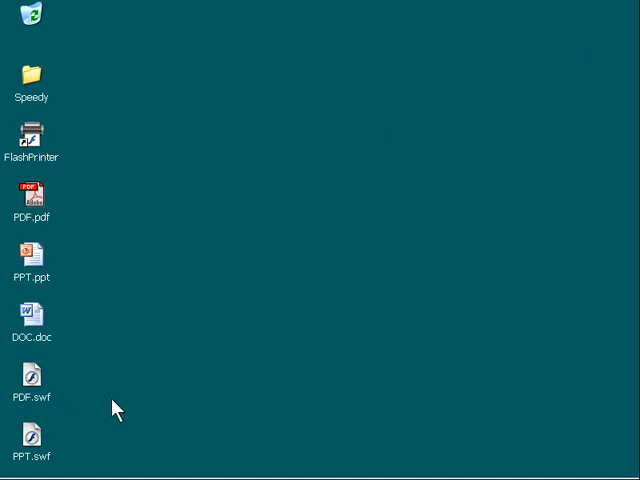
mouse_move(45, 335)
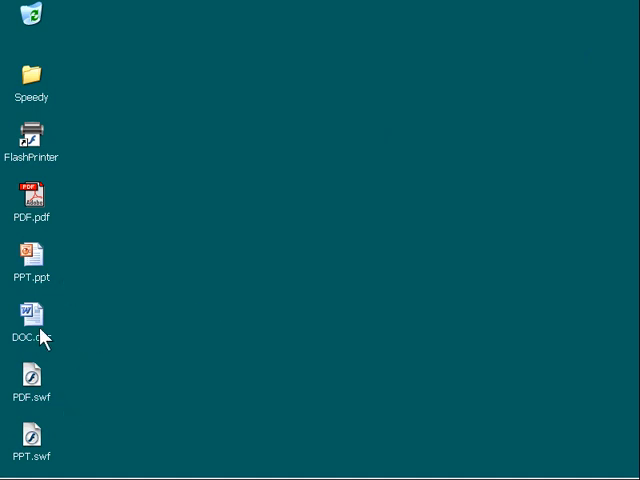
Convert DOC.doc, save it as DOC.swf on the desktop, and close the FlashPaper Printer window.
left_click(31, 315)
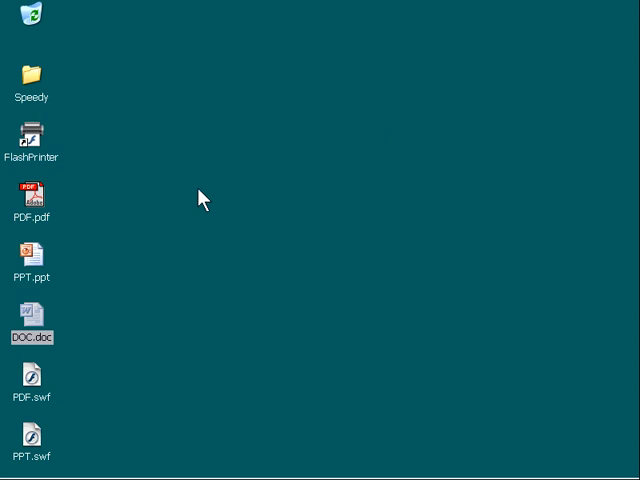
double_click(32, 316)
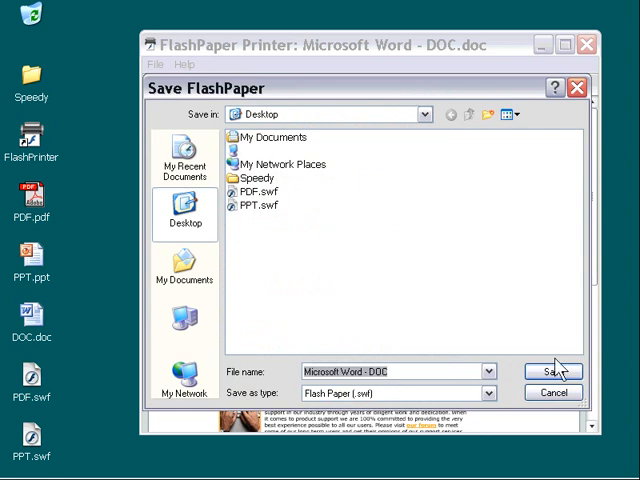
mouse_move(255, 373)
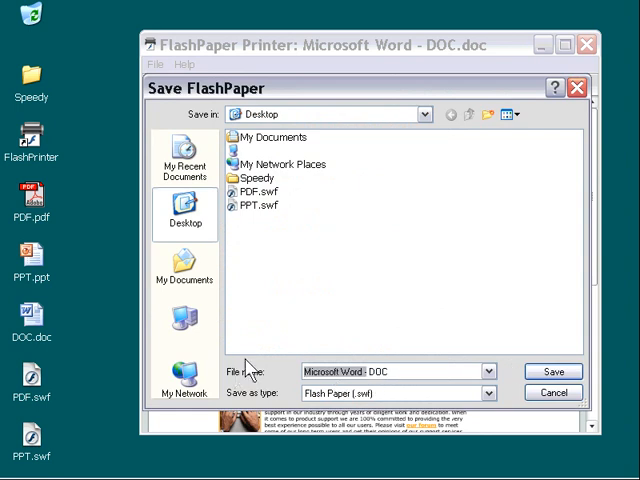
left_click(553, 371)
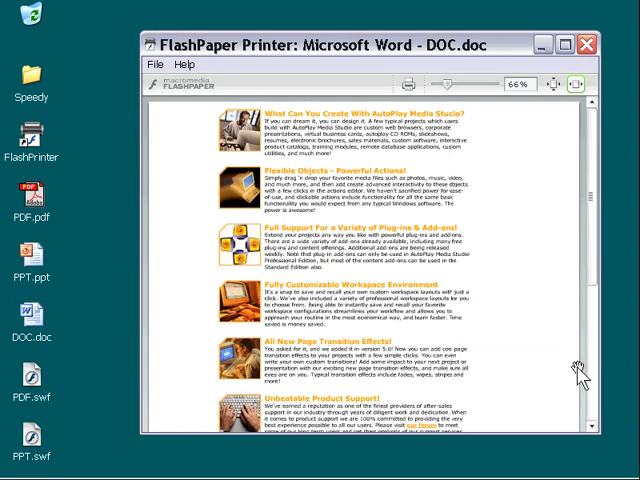
left_click(589, 45)
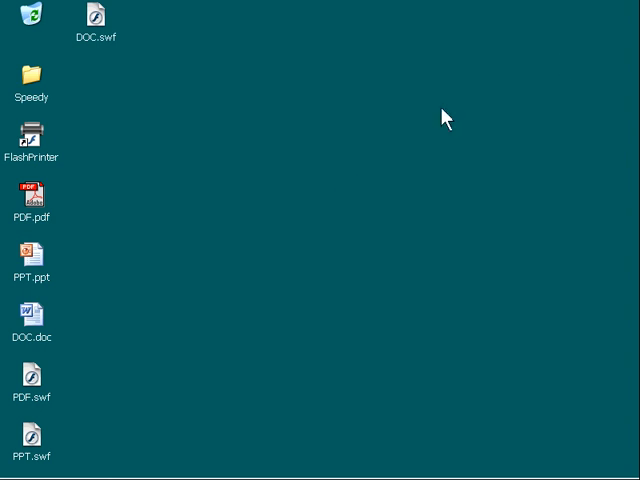
mouse_move(349, 182)
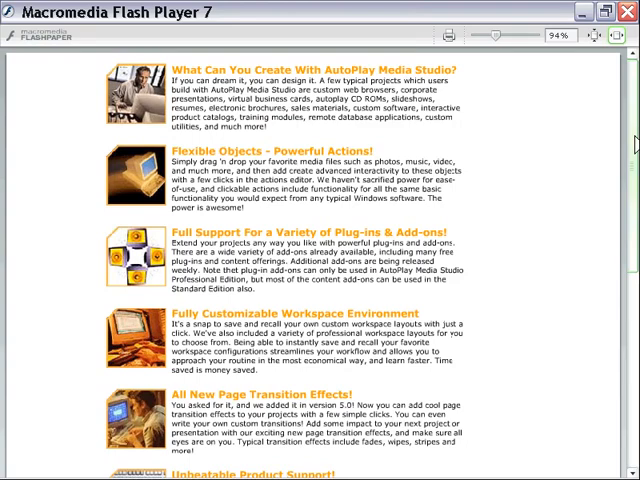
Scroll through the DOC.swf Word content in Flash Player and close the viewer.
scroll("down", 3)
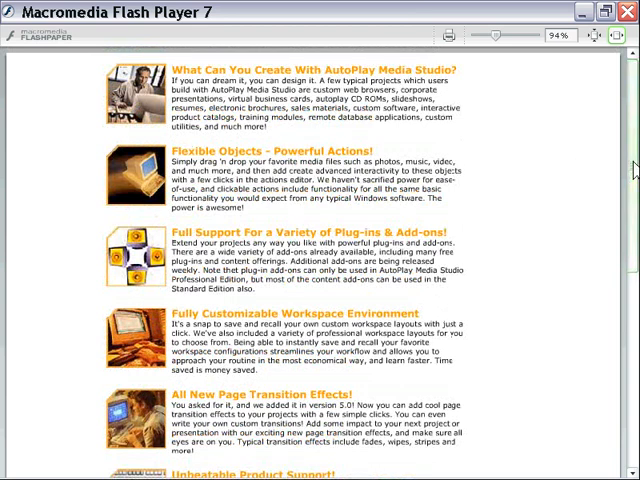
scroll("down", 3)
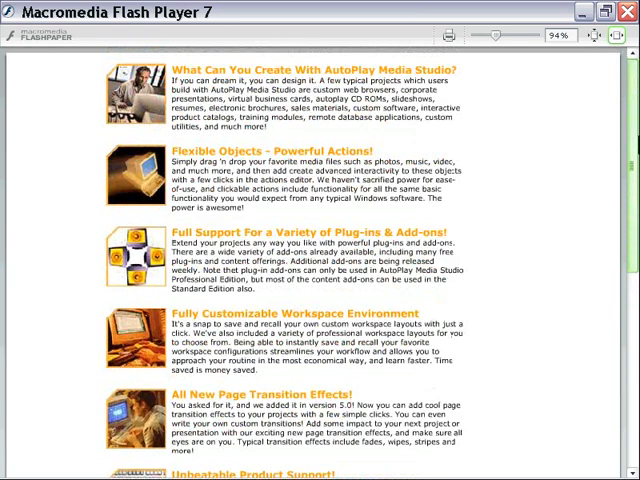
mouse_move(595, 135)
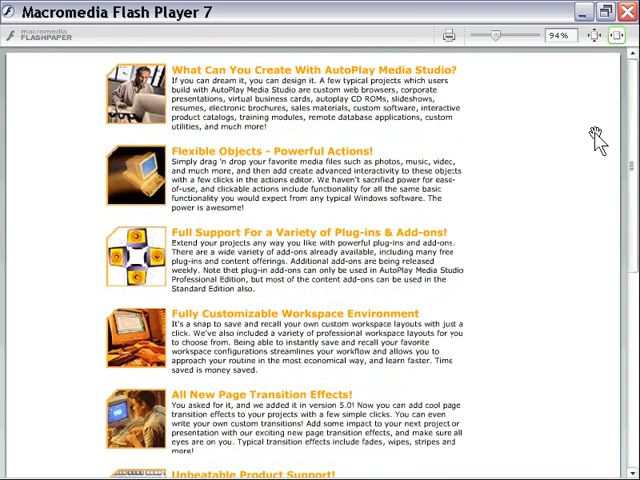
left_click(625, 11)
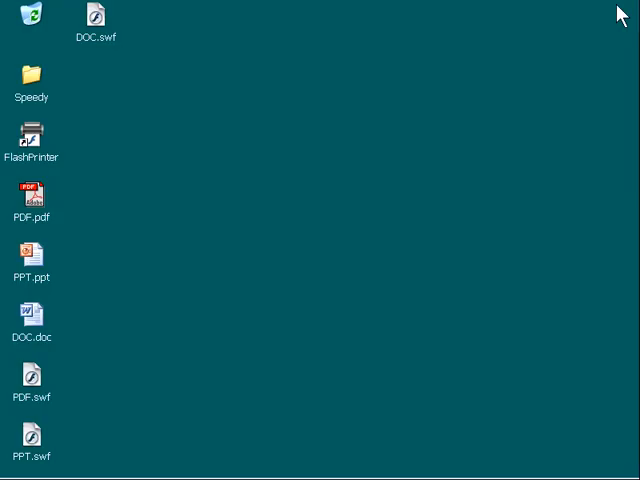
mouse_move(192, 237)
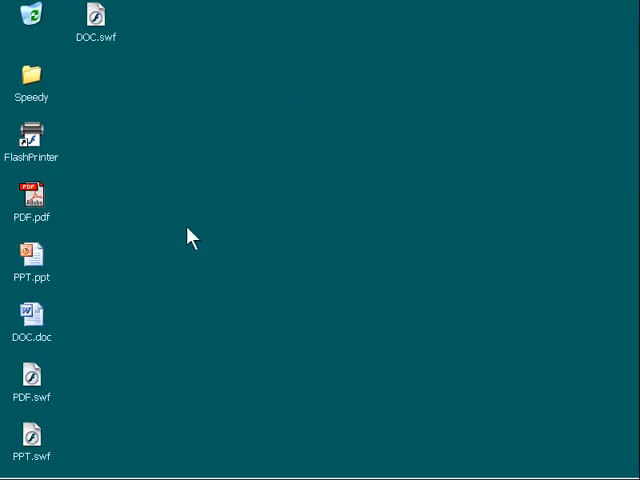